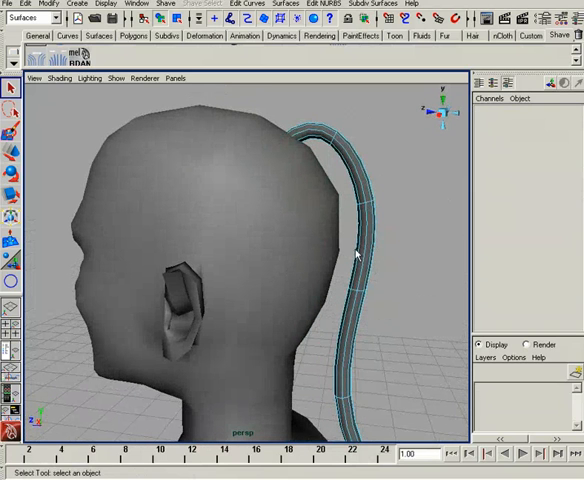
Duplicate surface curves from the selected extruded tube via Edit Curves
click(356, 256)
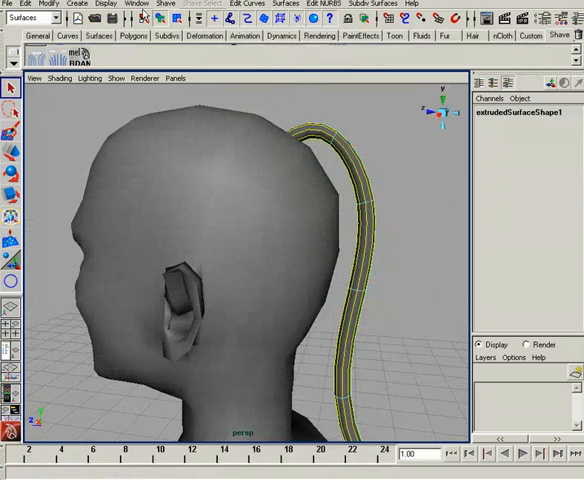
click(242, 4)
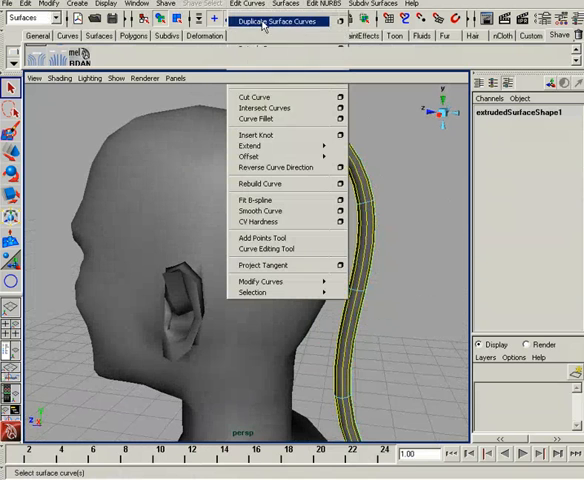
click(268, 92)
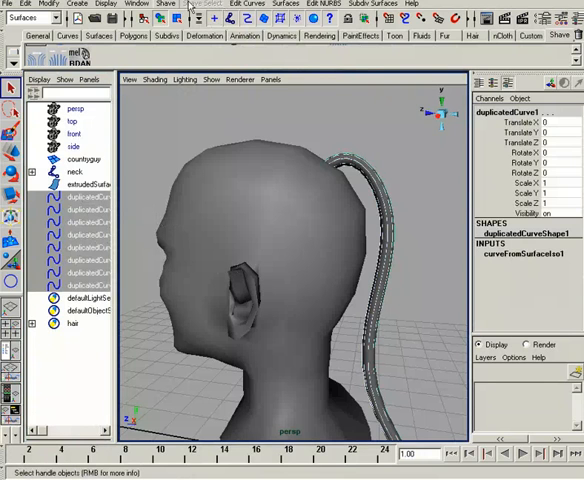
Grow Shave hair from the duplicated curves behind the head
click(166, 4)
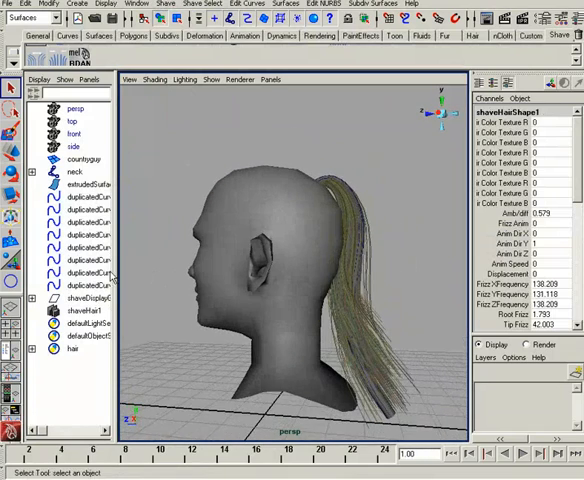
Move the tube's control vertices so the ponytail sweeps down behind the head
click(84, 184)
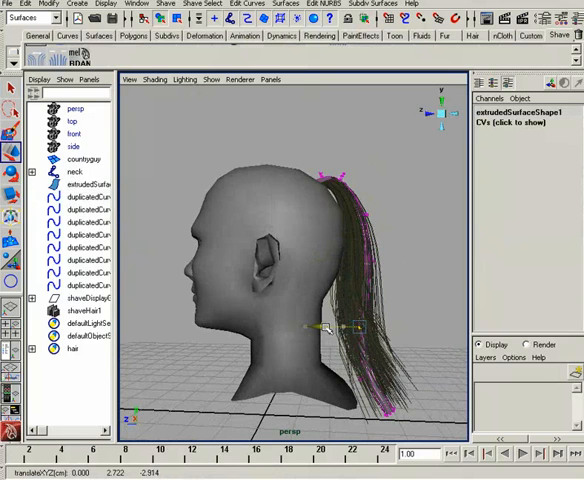
drag(324, 328, 356, 216)
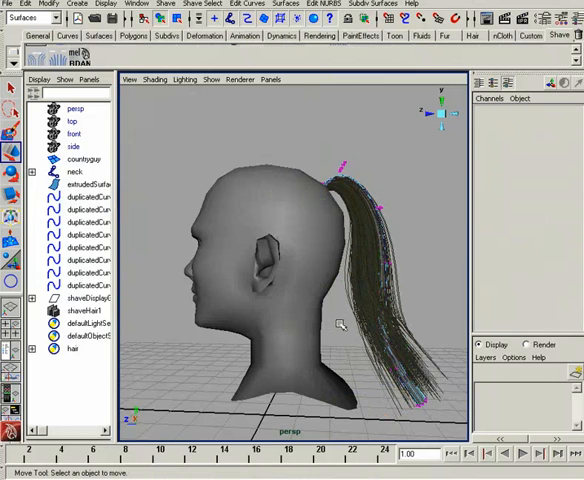
click(82, 208)
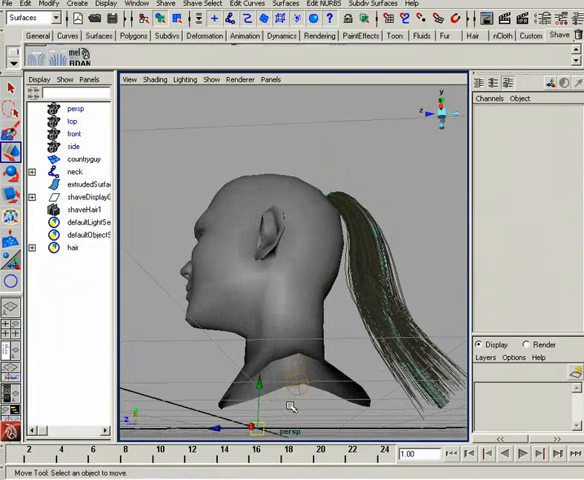
Move the extrudedSurface aside from the head, leaving the ponytail attached
click(74, 172)
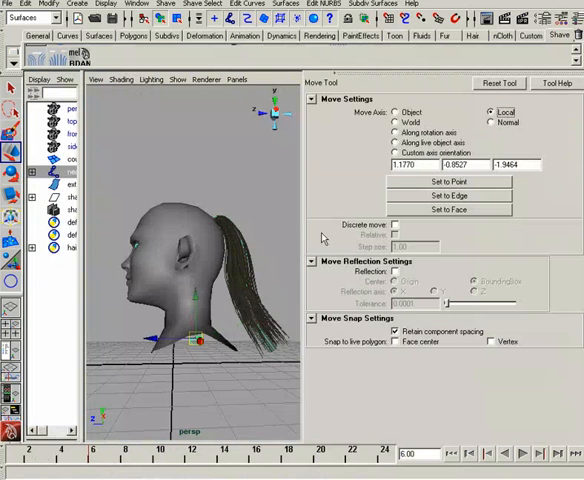
mouse_move(332, 76)
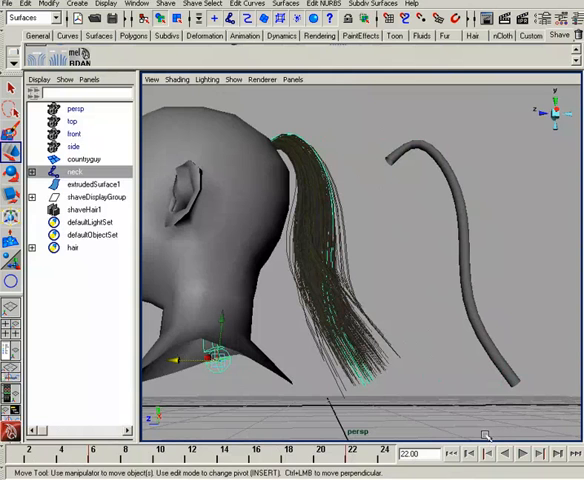
click(522, 452)
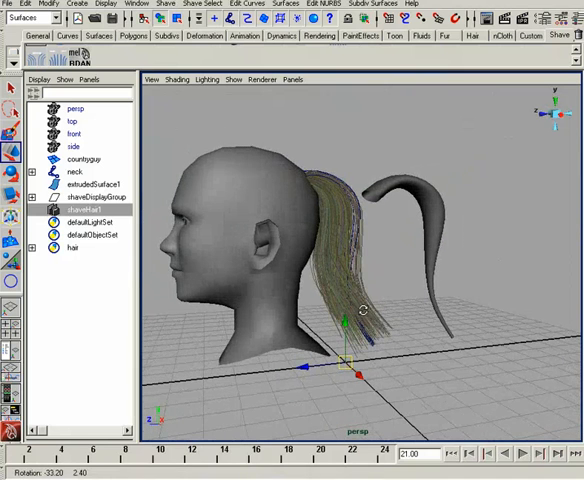
Adjust the shaveHairShape1 Stiffness, Root Hold and Dampen sliders under Dynamics Properties
click(166, 4)
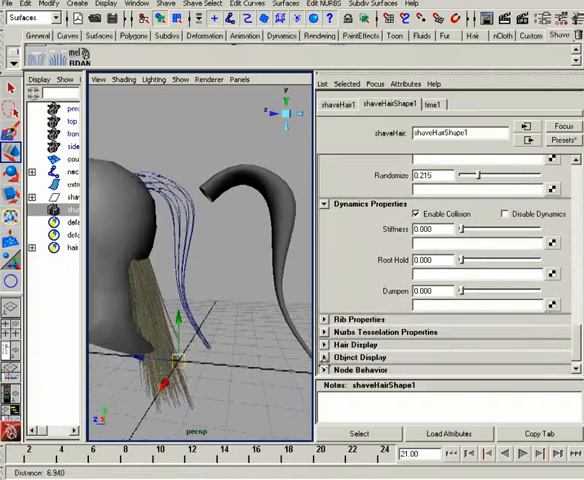
drag(464, 228, 484, 228)
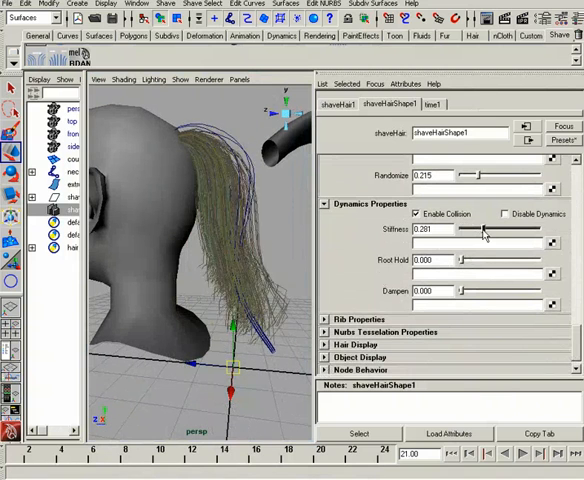
drag(478, 228, 484, 228)
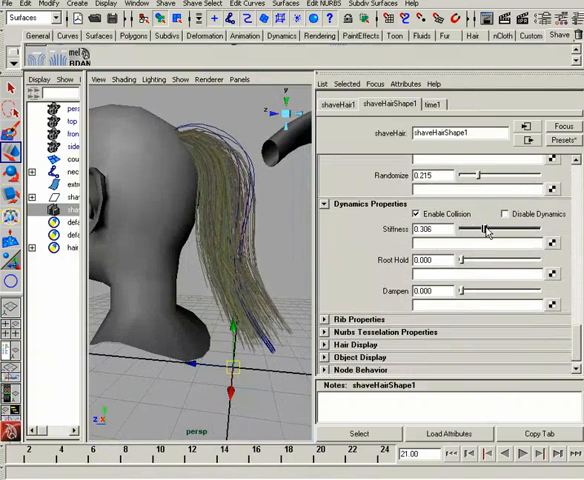
drag(484, 228, 478, 228)
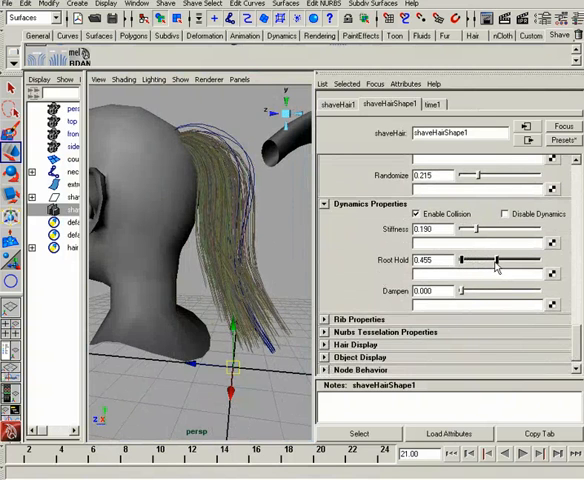
drag(460, 292, 476, 292)
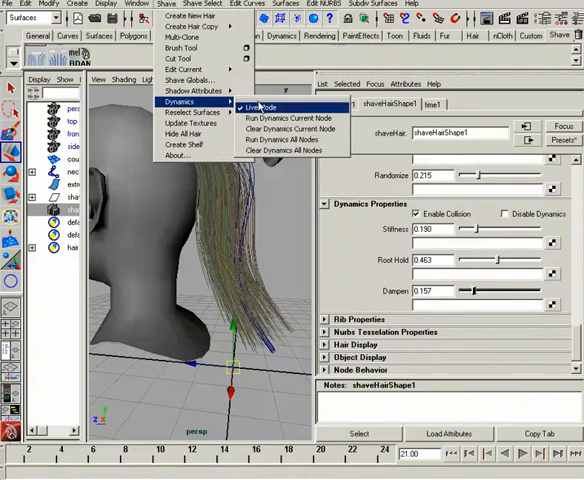
Set the Shave Globals stat file directory to v:\cache\lesson0
click(260, 108)
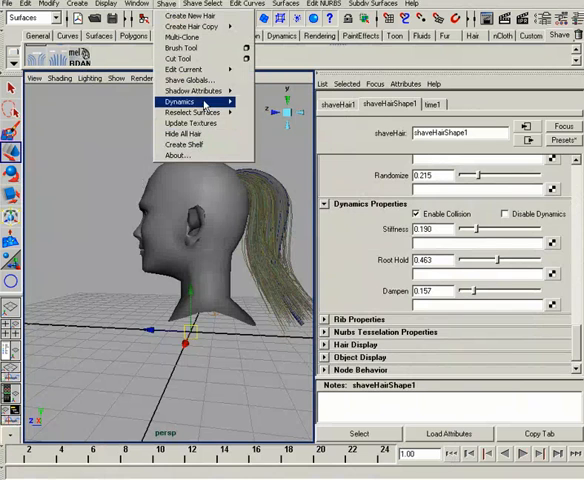
click(190, 80)
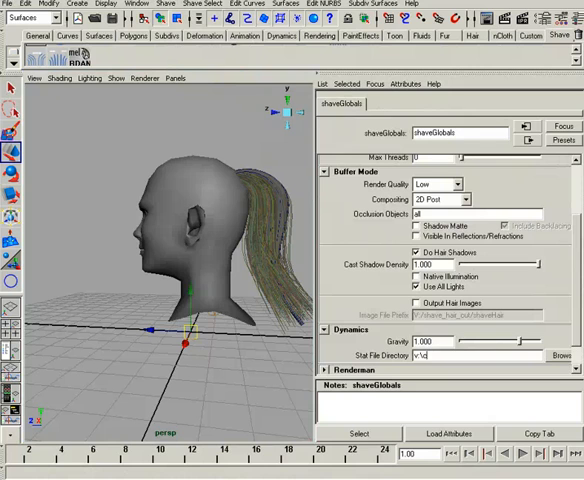
text(v:\cache\)
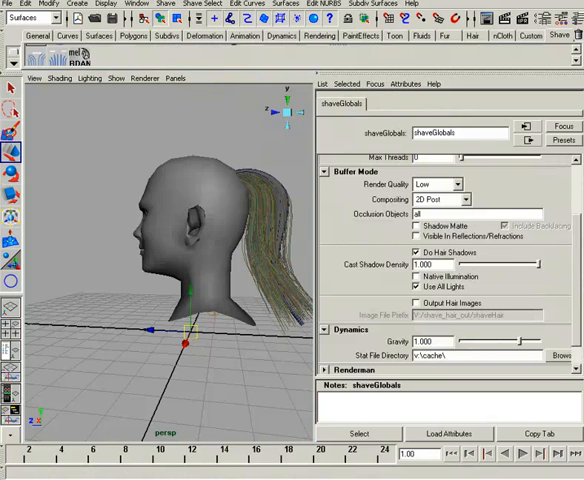
text(\lesson)
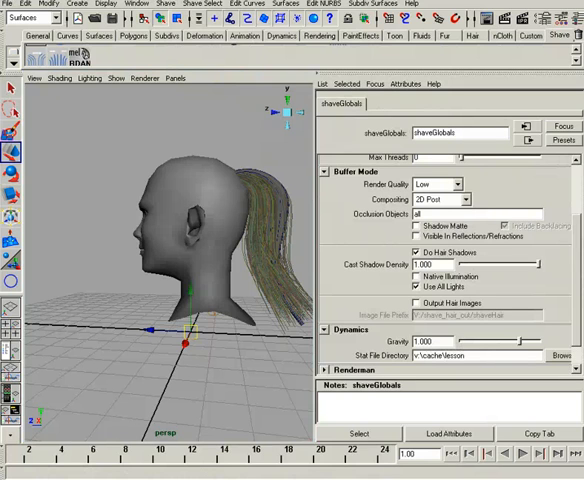
text(0)
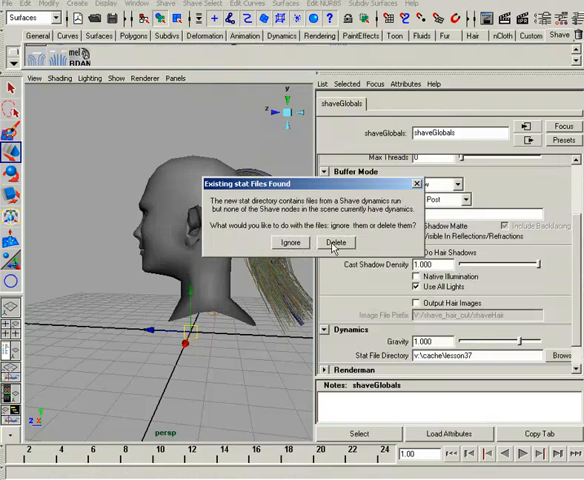
Accept the existing stat files warning, run the simulation, and return playback to the start
click(336, 244)
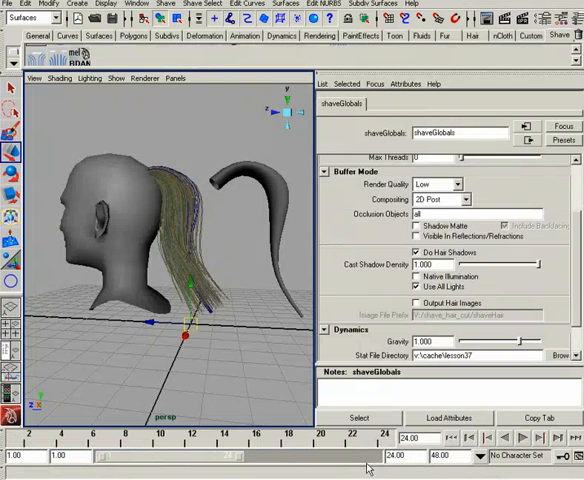
click(452, 438)
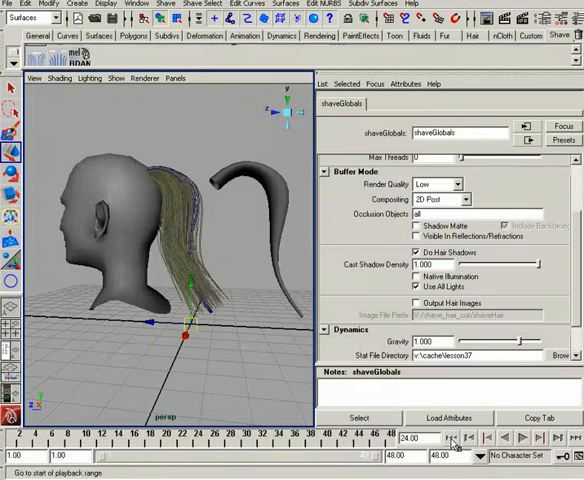